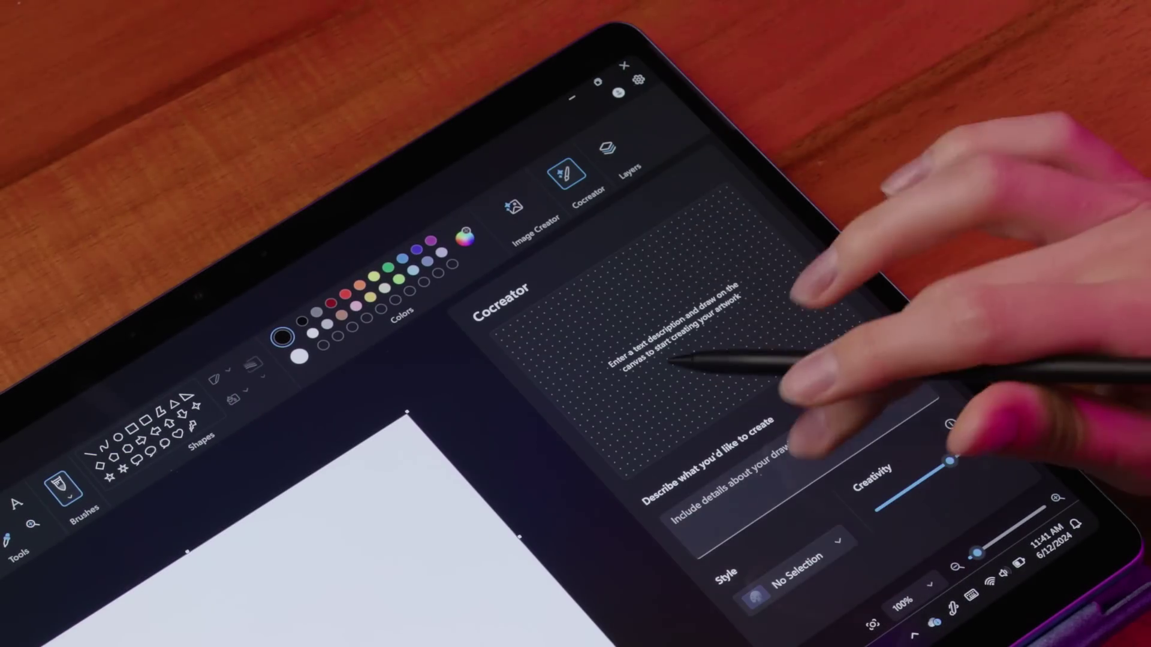
text(Futuristic citys)
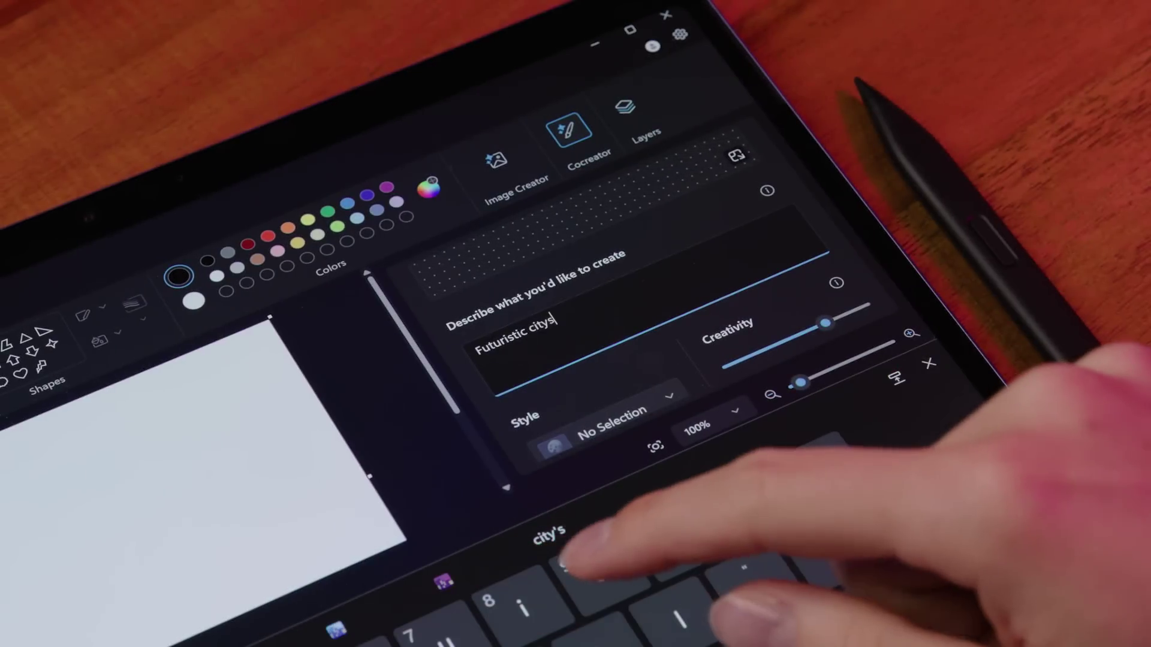